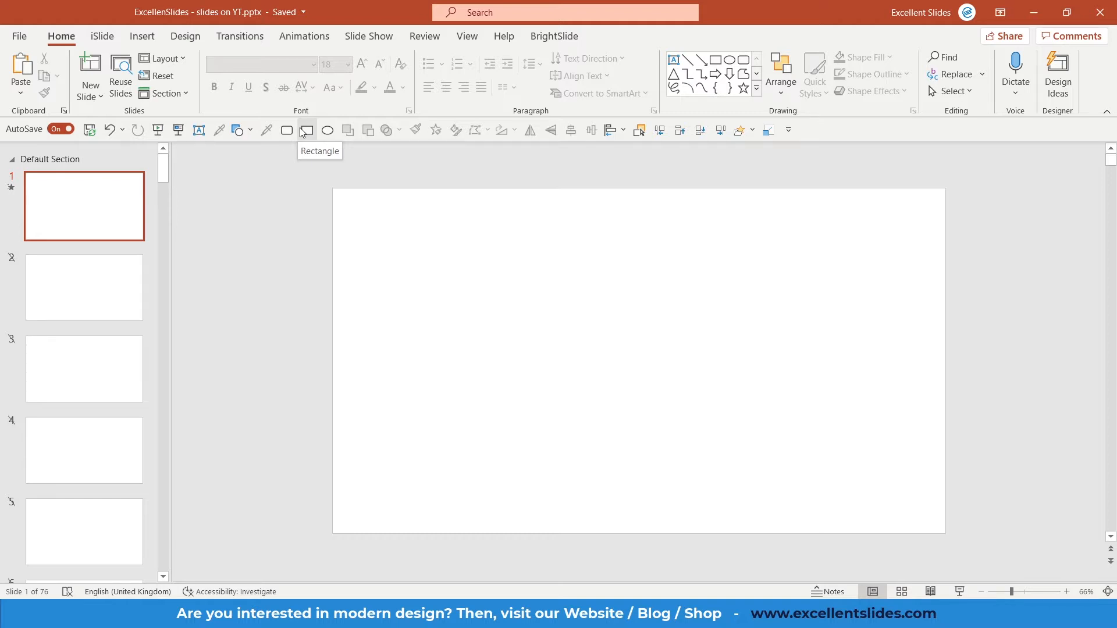
After a small test rectangle, draw a wide rectangle across the slide's left side.
{"action": "left_click_drag", "start_coordinate": [366, 198], "coordinate": [477, 265]}
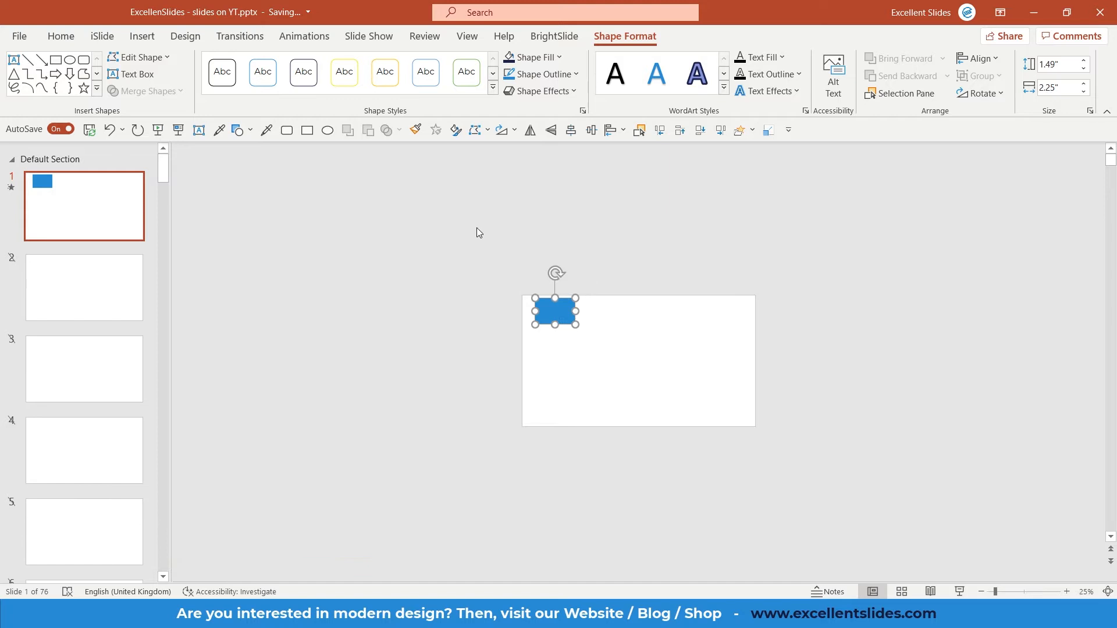
{"action": "left_click_drag", "start_coordinate": [555, 310], "coordinate": [475, 301]}
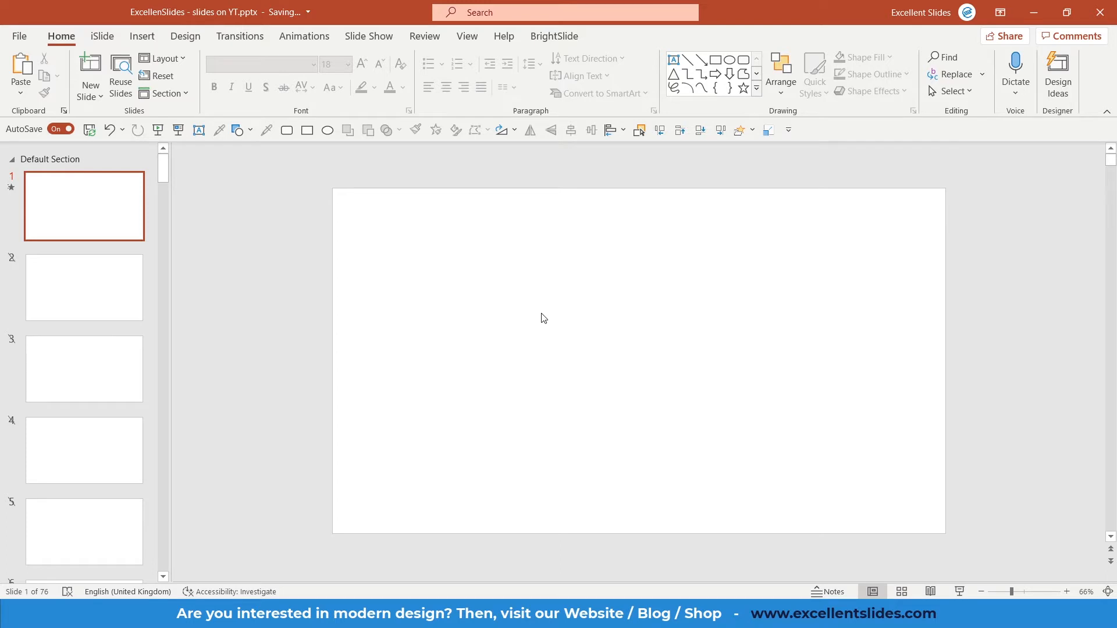
{"action": "mouse_move", "coordinate": [543, 307]}
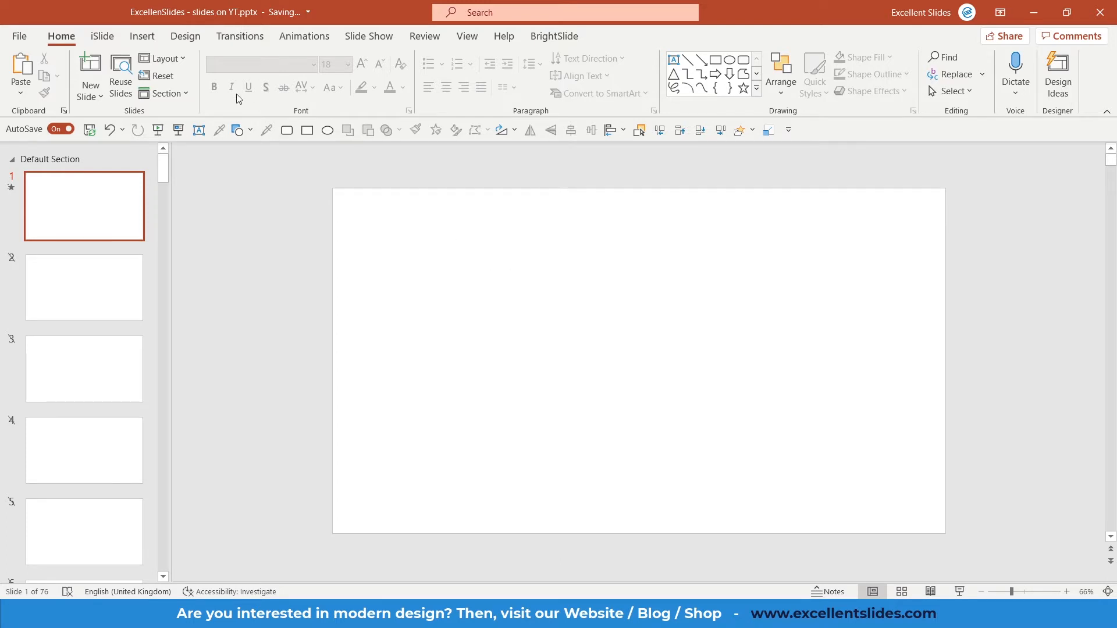
{"action": "left_click", "coordinate": [141, 35]}
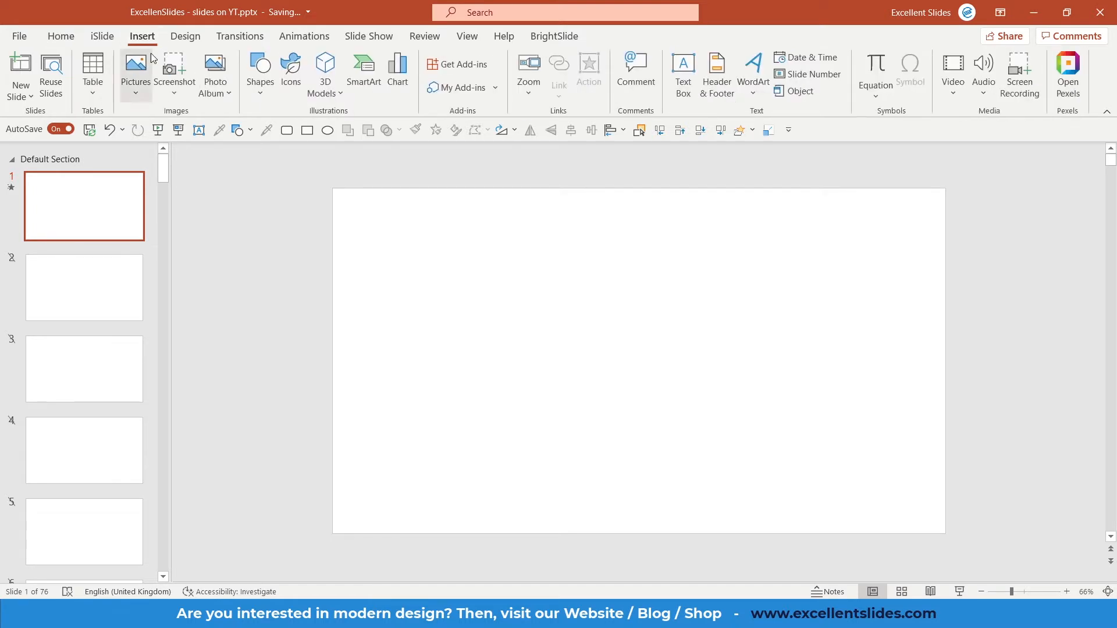
{"action": "mouse_move", "coordinate": [260, 74]}
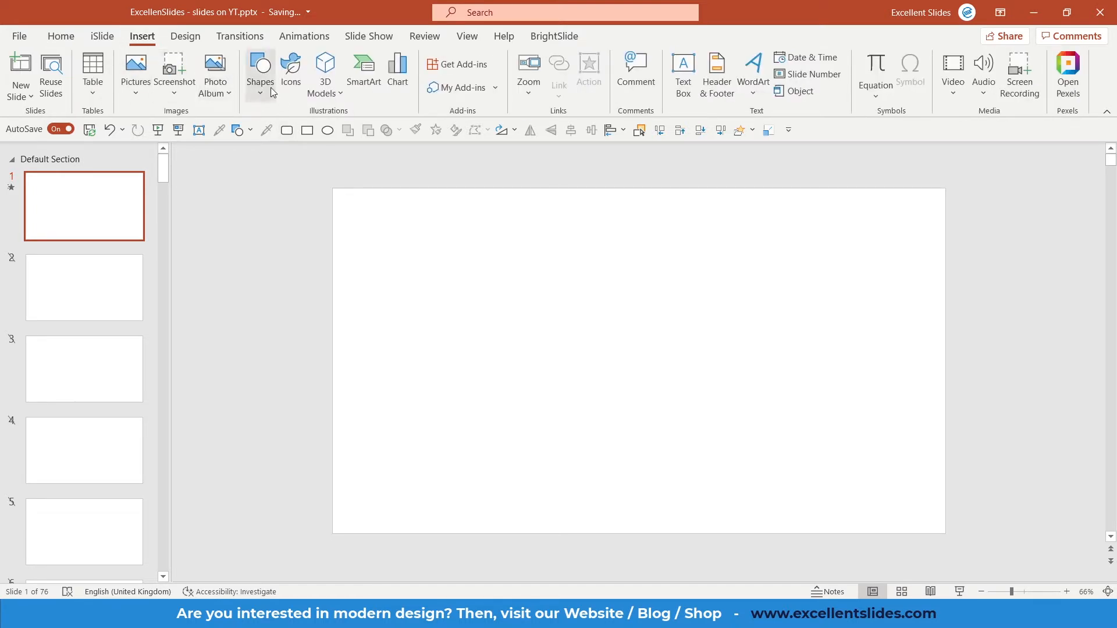
{"action": "mouse_move", "coordinate": [260, 71]}
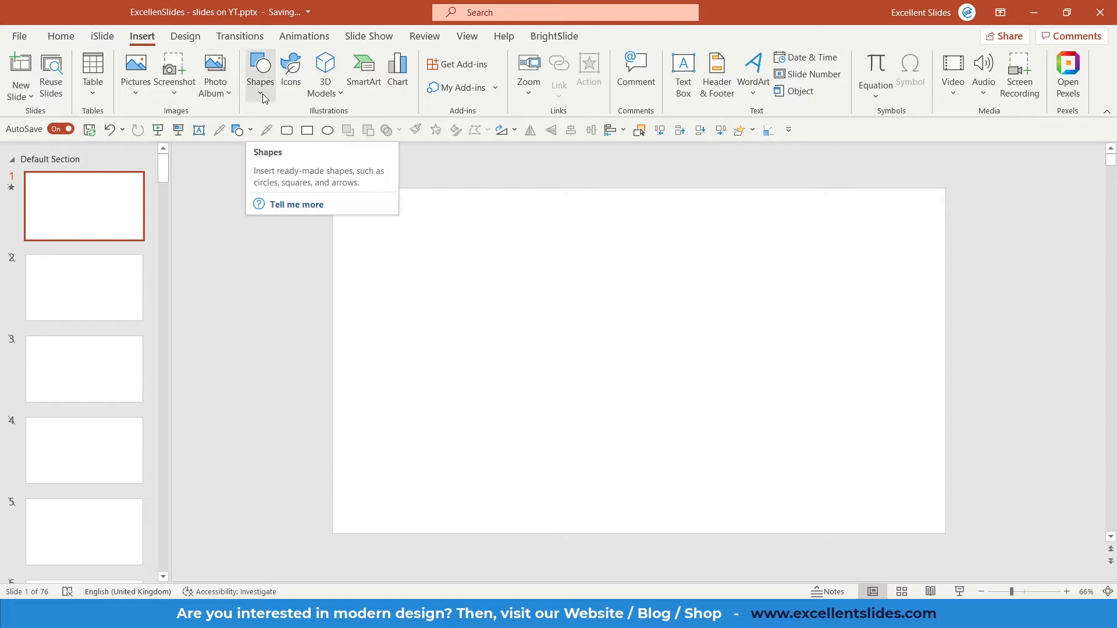
{"action": "left_click", "coordinate": [260, 74]}
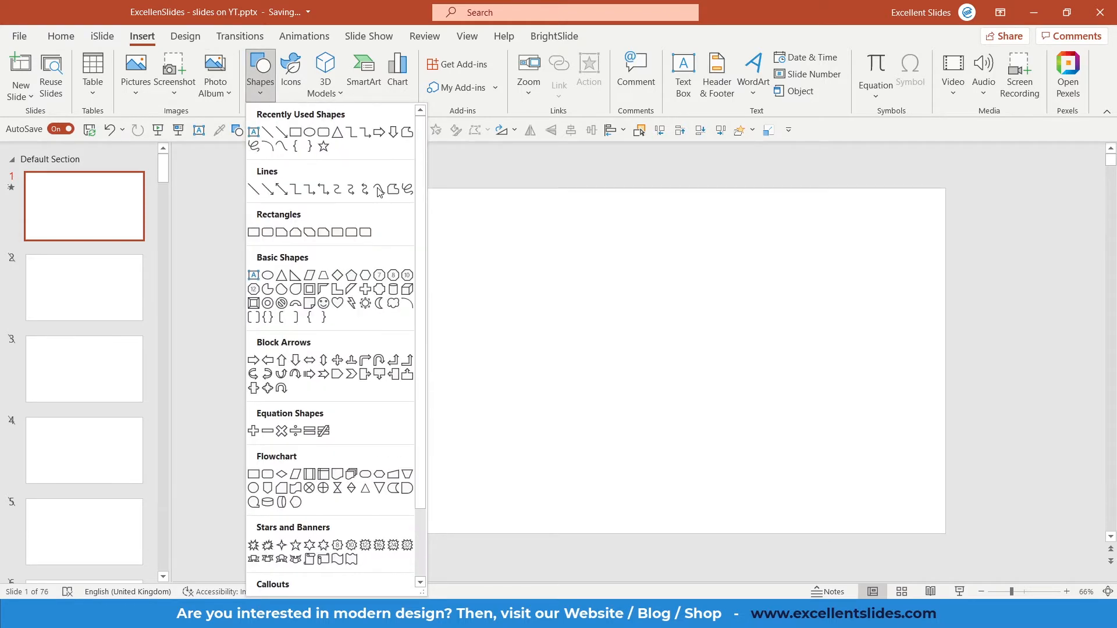
{"action": "mouse_move", "coordinate": [391, 190]}
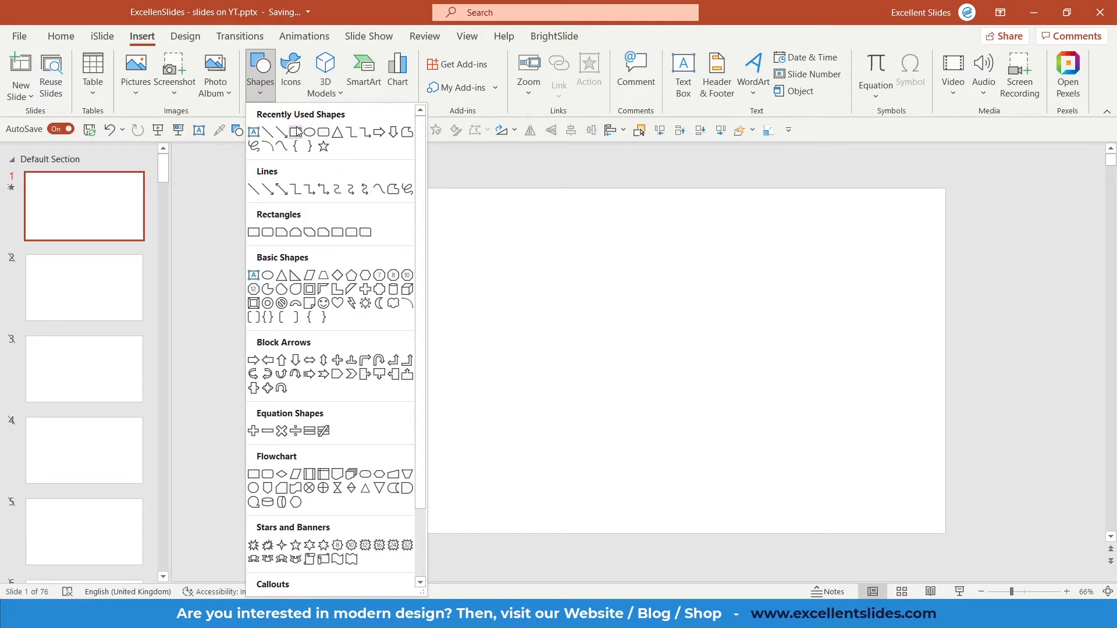
{"action": "left_click_drag", "start_coordinate": [374, 238], "coordinate": [710, 368]}
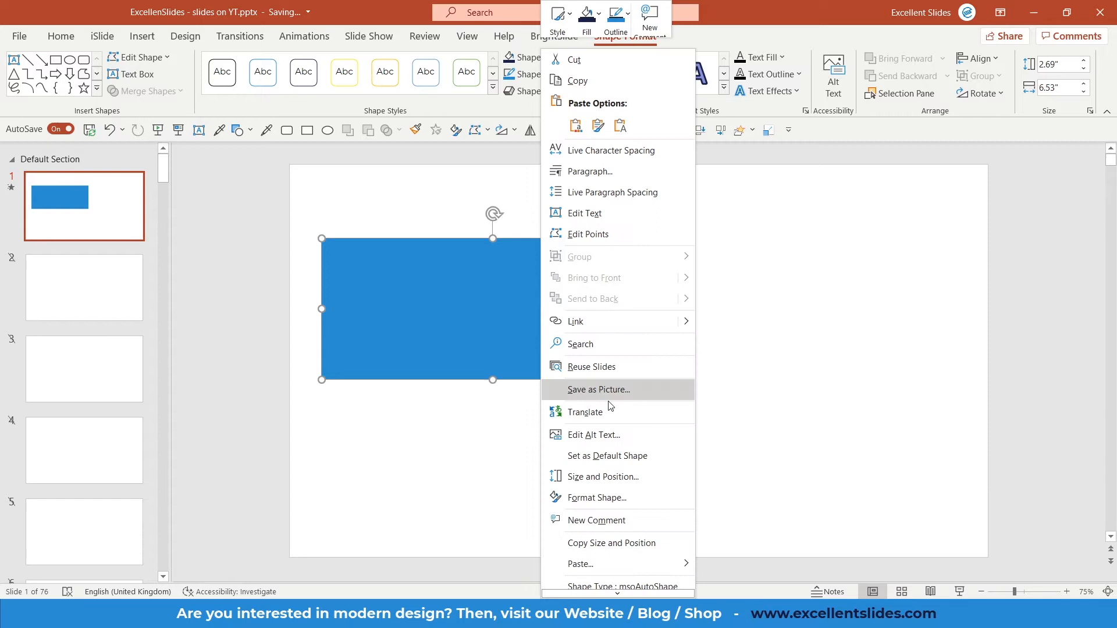
{"action": "mouse_move", "coordinate": [603, 477]}
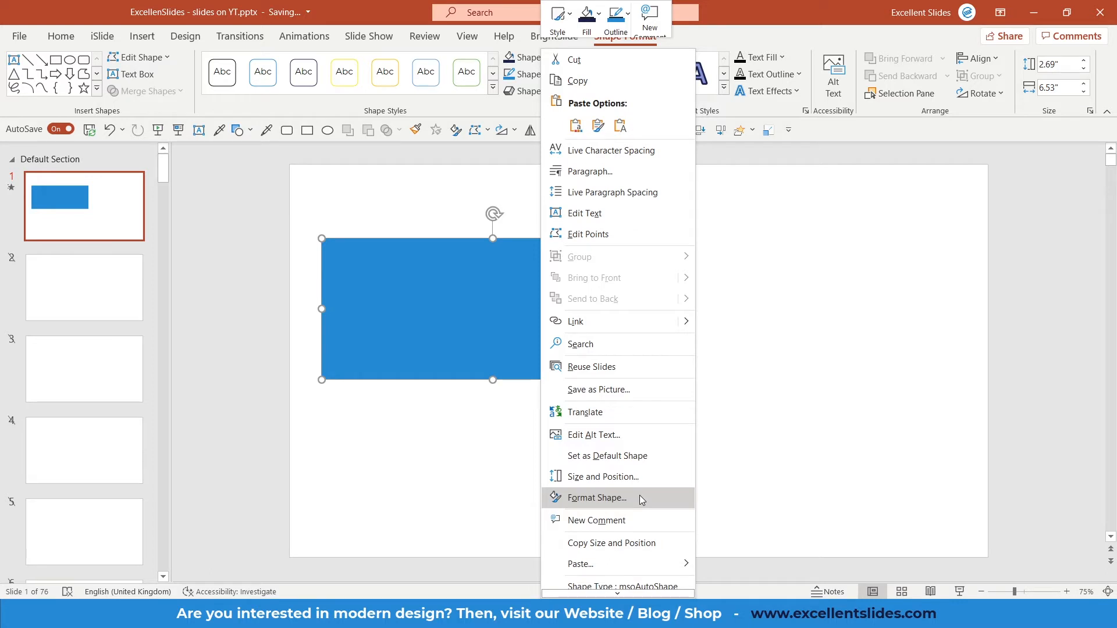
Open the rectangle's Format Shape pane to show its solid fill options.
{"action": "left_click", "coordinate": [597, 498]}
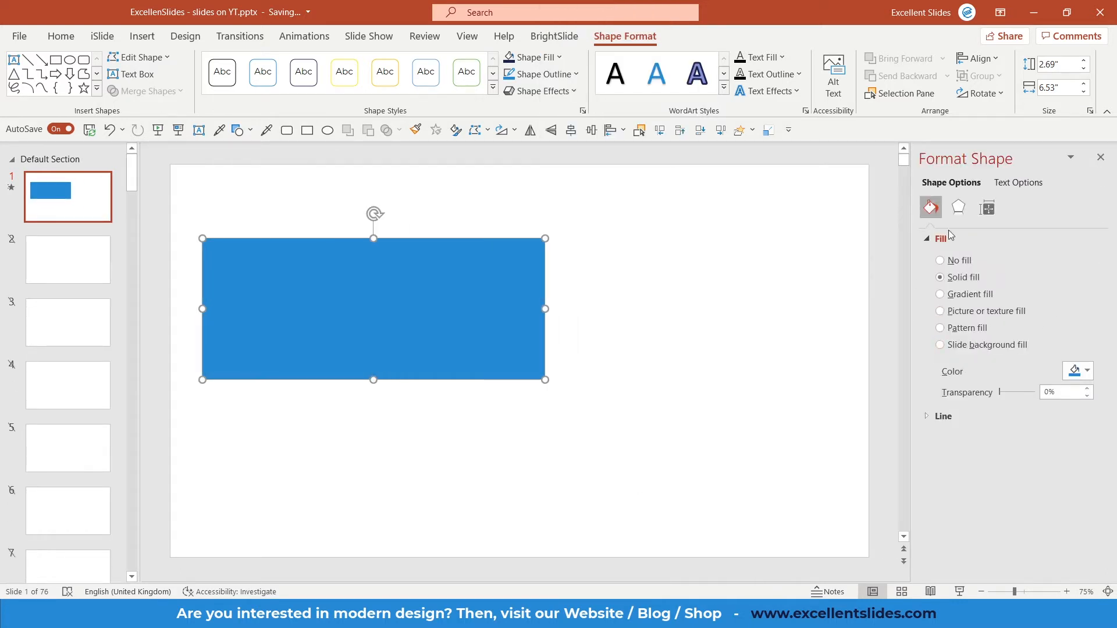
{"action": "mouse_move", "coordinate": [985, 240]}
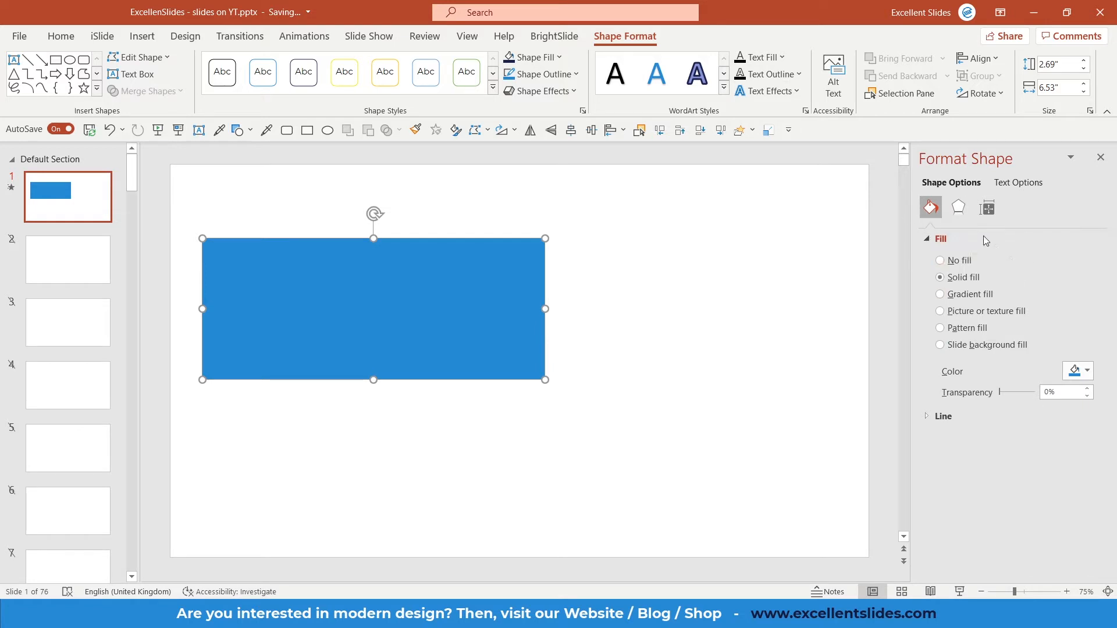
{"action": "mouse_move", "coordinate": [912, 349]}
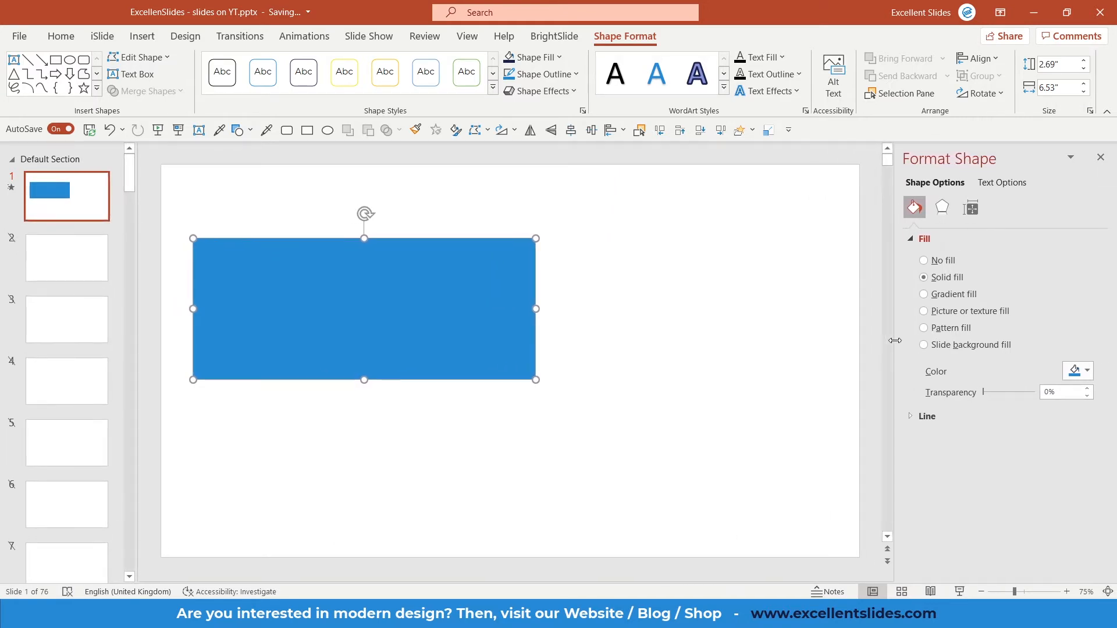
{"action": "mouse_move", "coordinate": [783, 289]}
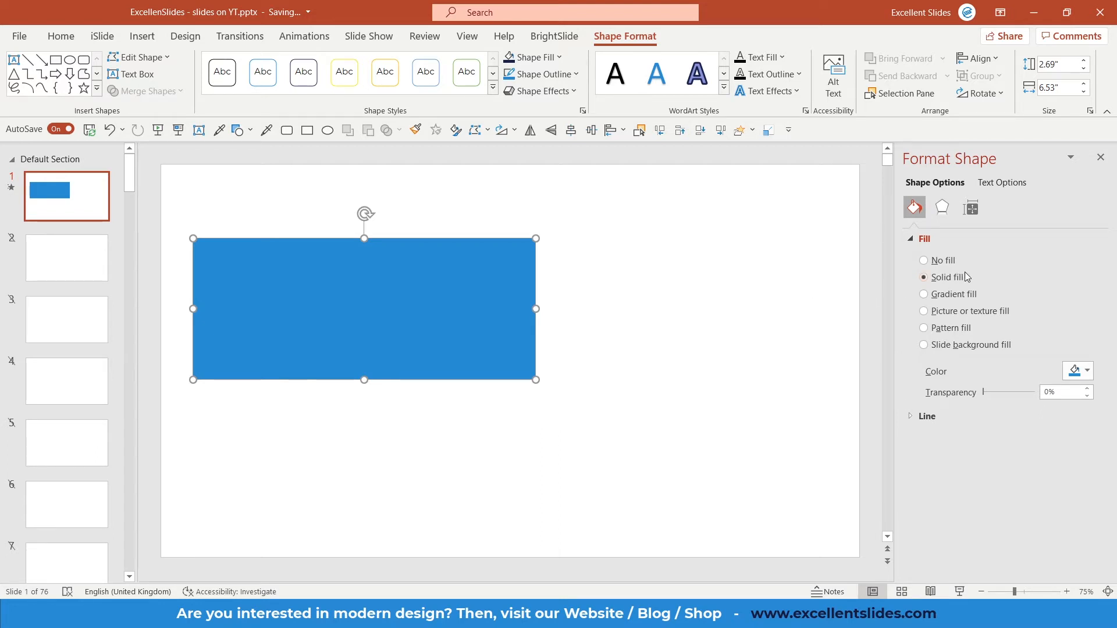
{"action": "left_click", "coordinate": [1090, 371]}
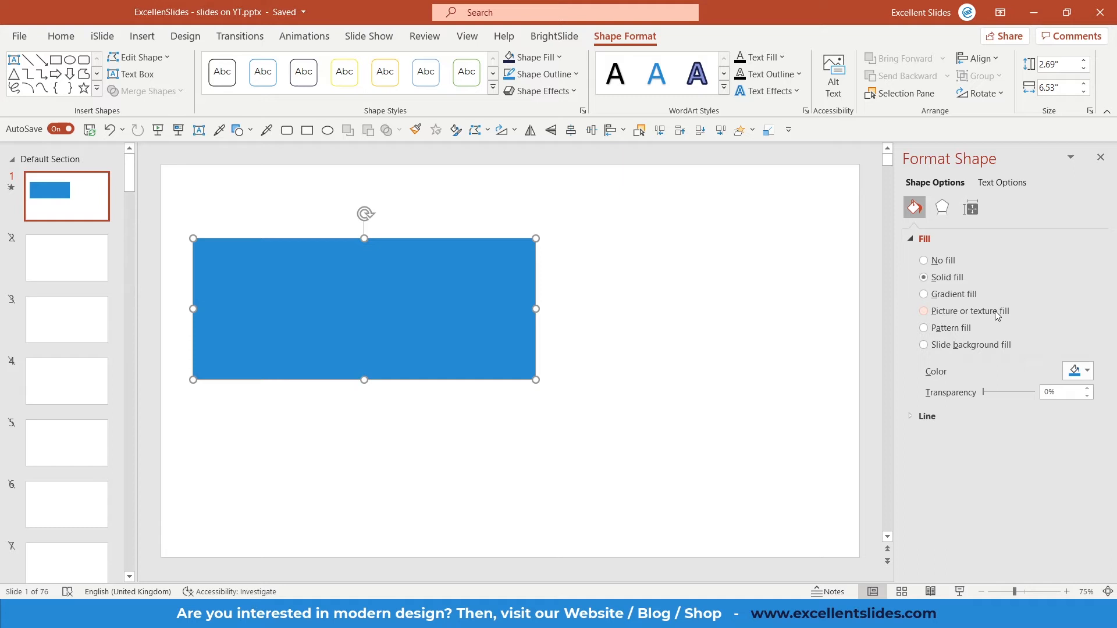
Switch the rectangle to picture or texture fill and open the texture gallery.
{"action": "left_click", "coordinate": [924, 311]}
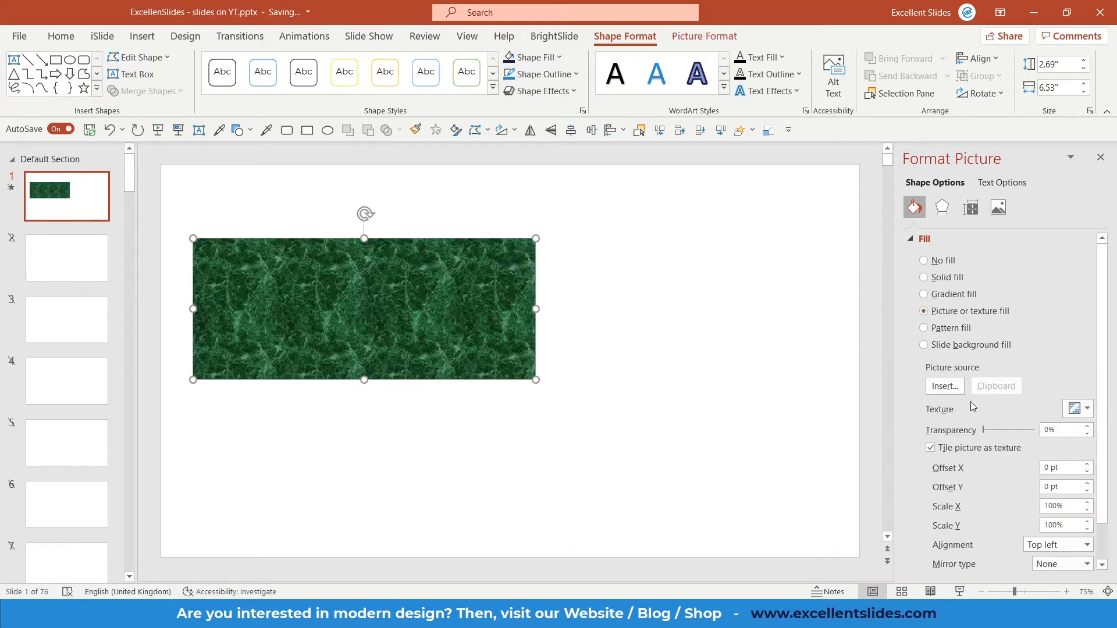
{"action": "left_click", "coordinate": [1074, 409]}
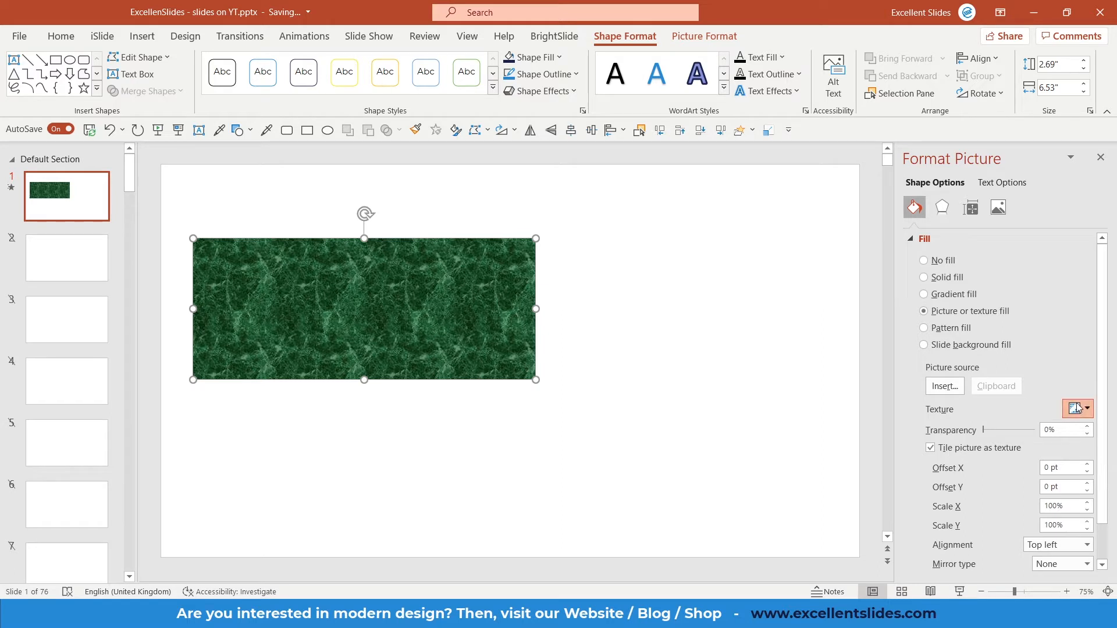
{"action": "left_click", "coordinate": [1079, 410]}
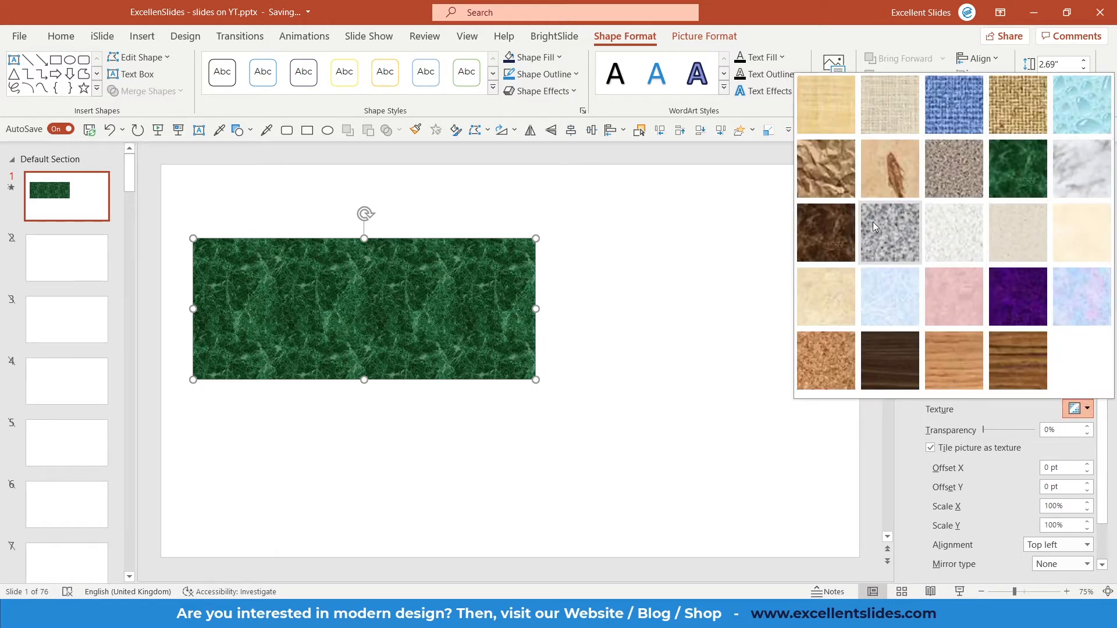
{"action": "mouse_move", "coordinate": [955, 233]}
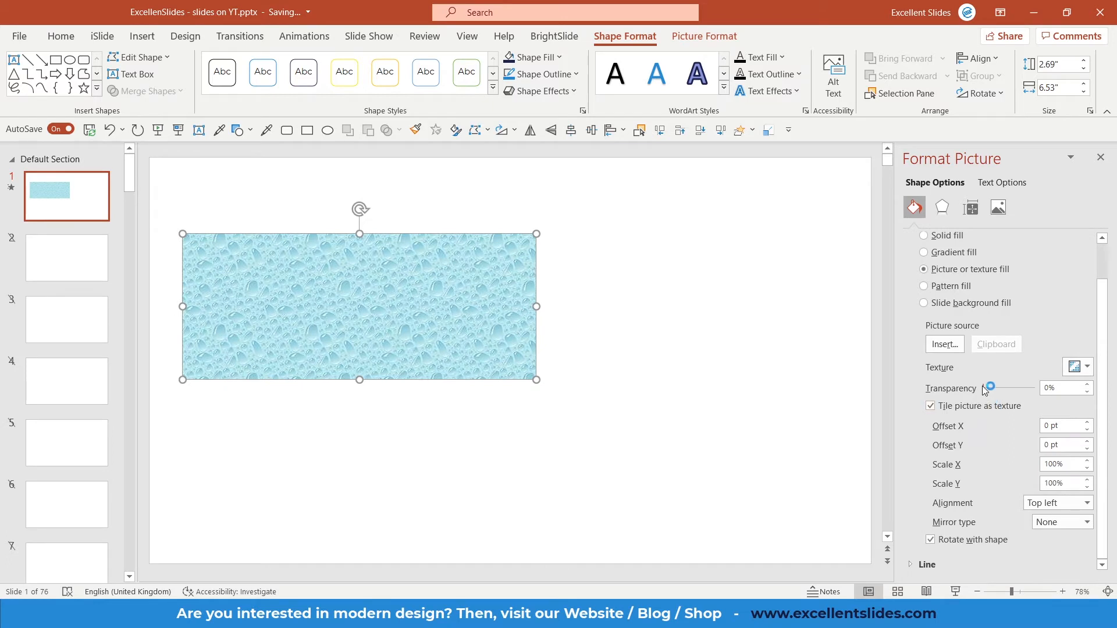
Try 54% texture transparency, restore 0%, and set the tile offsets to 4.5 pt.
{"action": "left_click_drag", "start_coordinate": [988, 388], "coordinate": [1010, 388]}
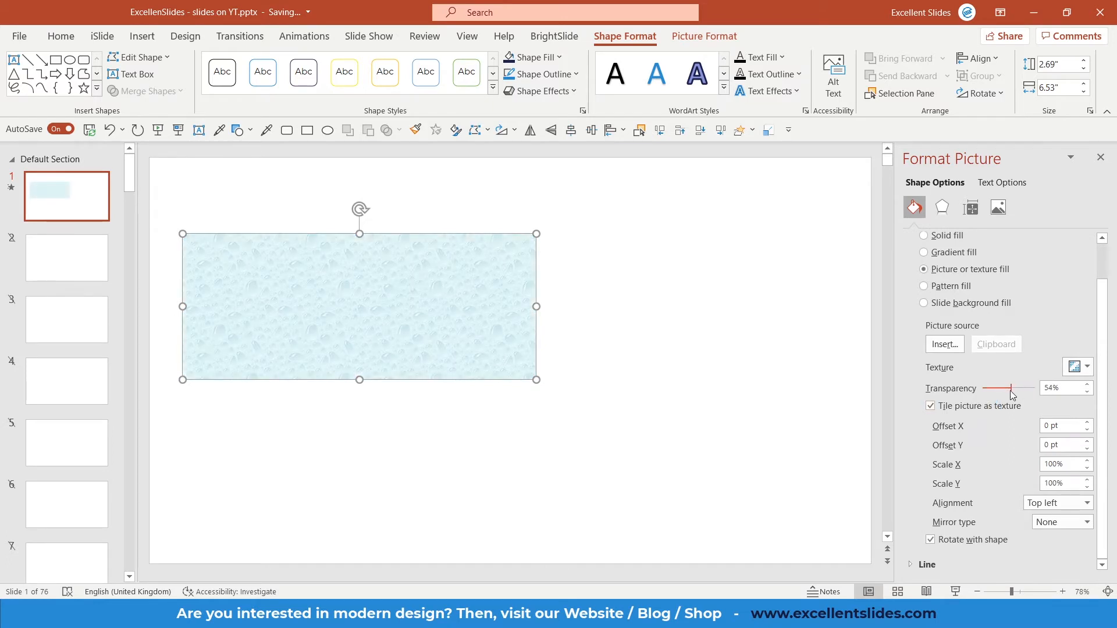
{"action": "left_click_drag", "start_coordinate": [1009, 387], "coordinate": [984, 388]}
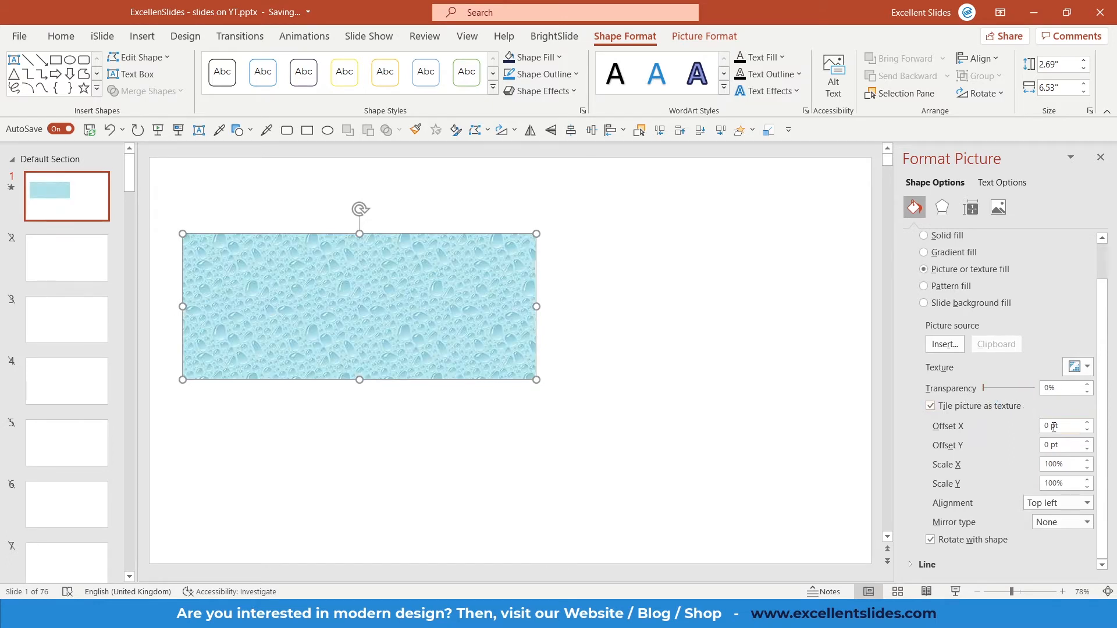
{"action": "left_click", "coordinate": [1087, 424]}
{"action": "type", "text": "4.5"}
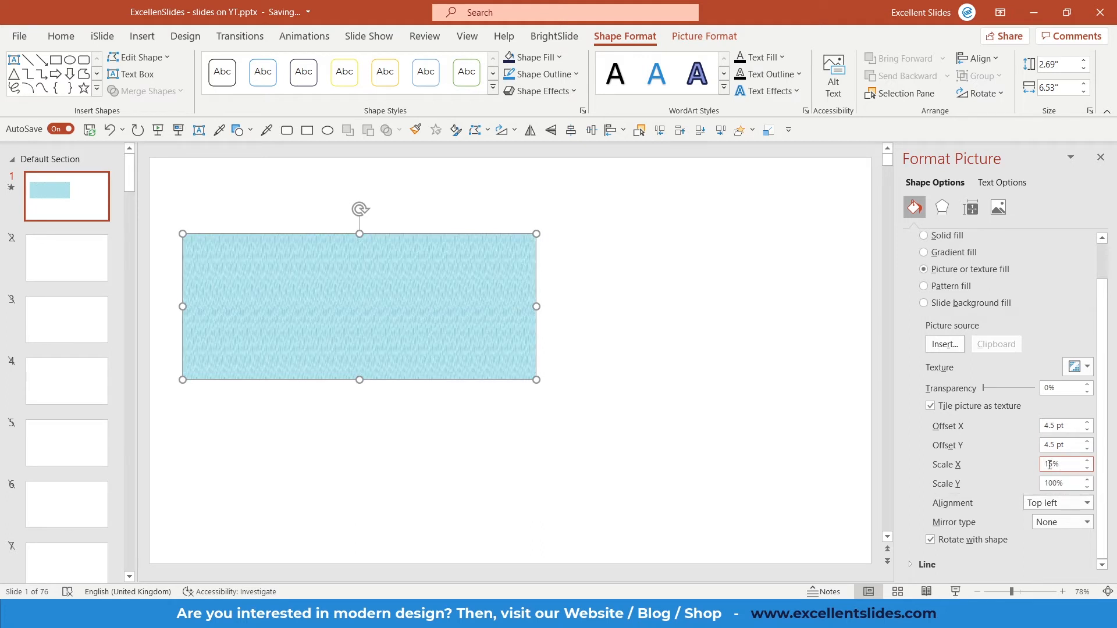
{"action": "type", "text": "1"}
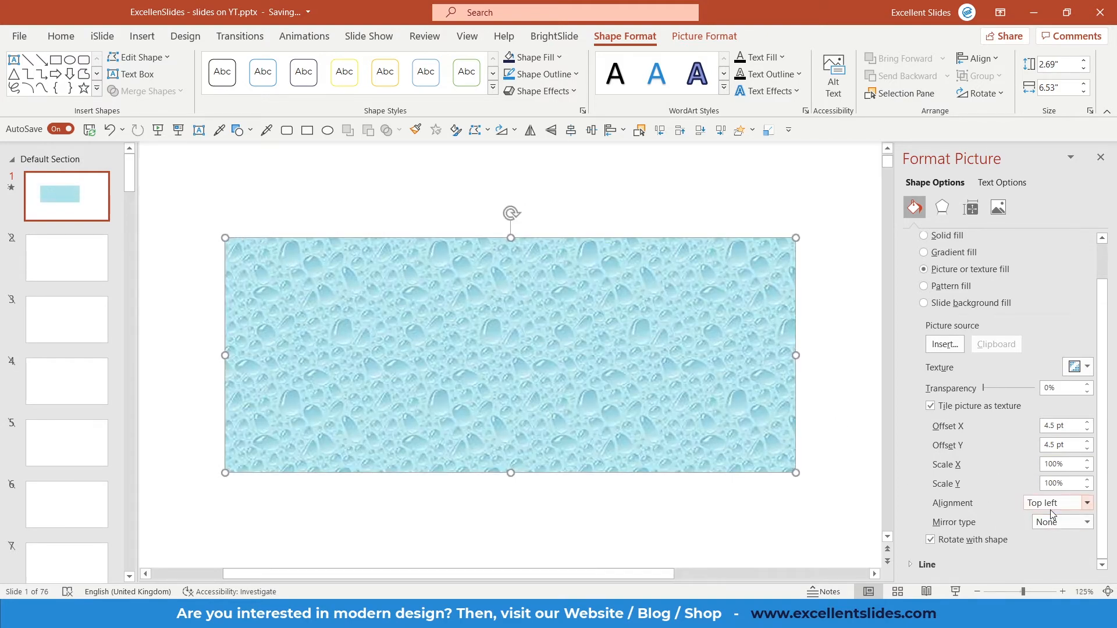
{"action": "left_click", "coordinate": [1086, 523]}
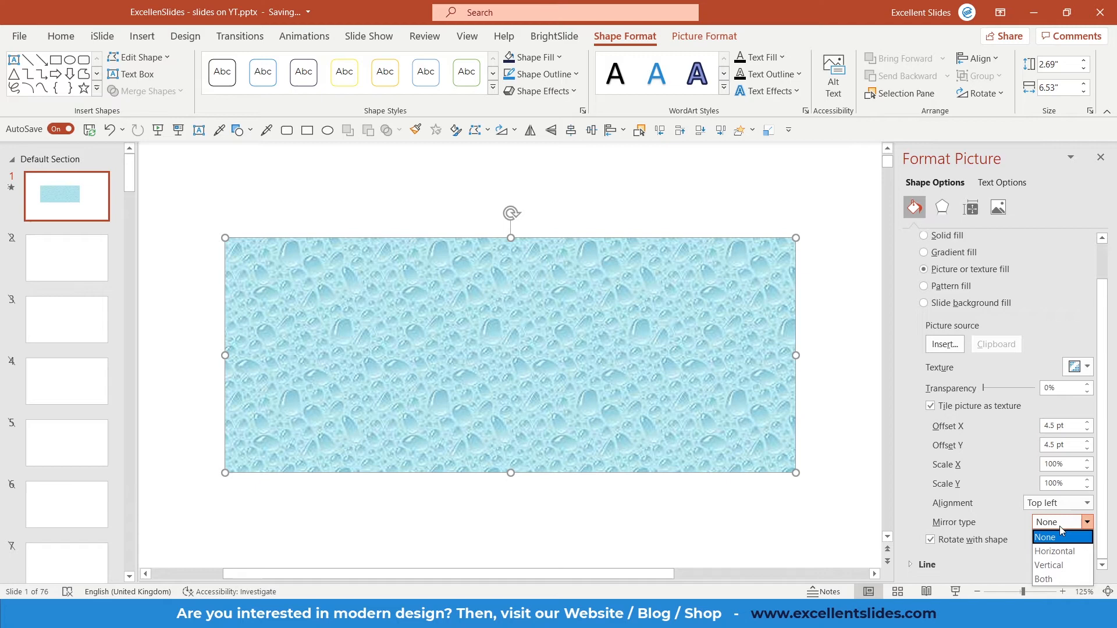
{"action": "left_click", "coordinate": [1055, 551]}
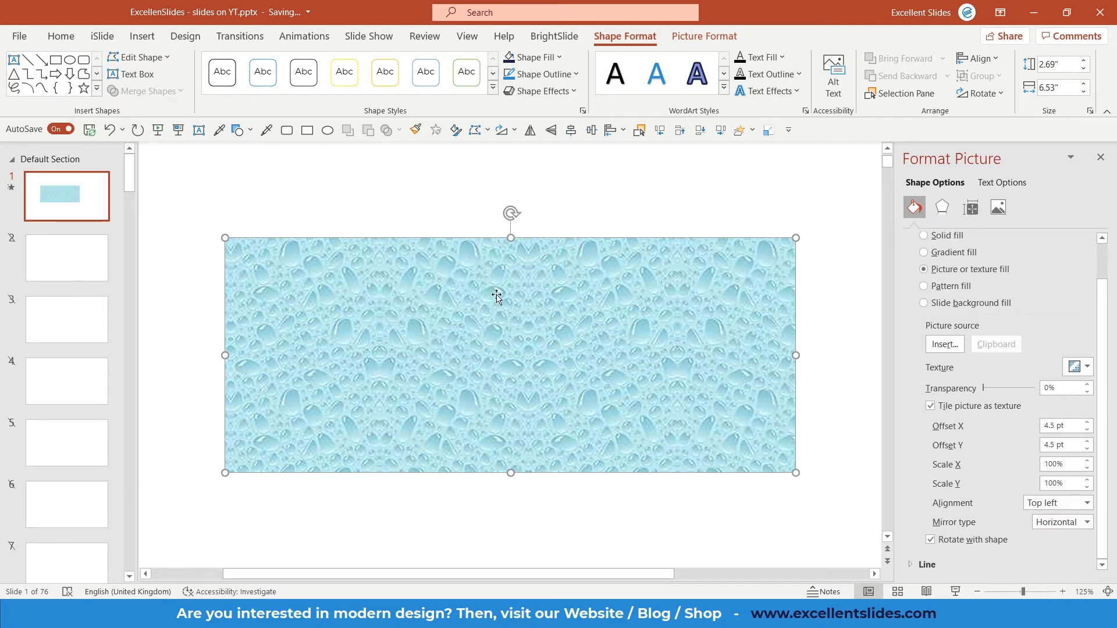
{"action": "mouse_move", "coordinate": [425, 358]}
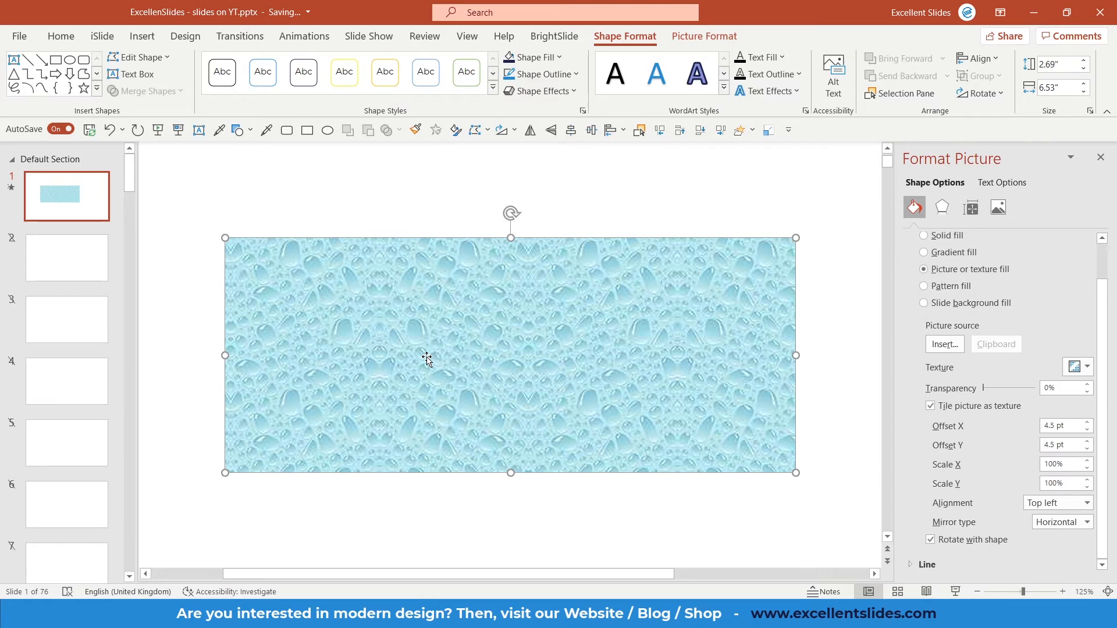
{"action": "mouse_move", "coordinate": [322, 310]}
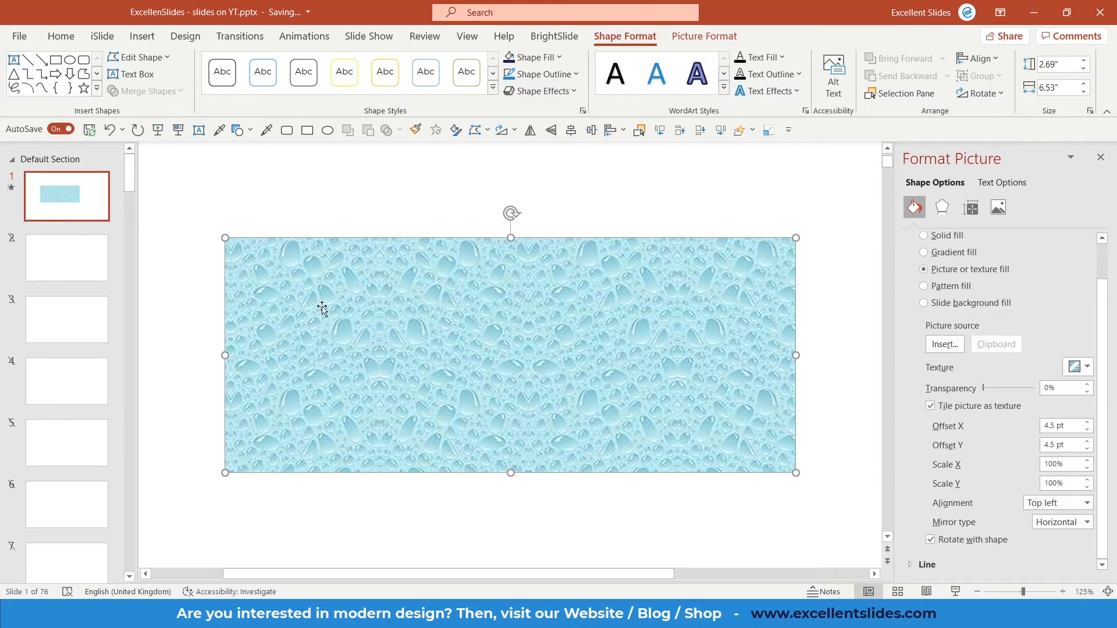
{"action": "left_click", "coordinate": [1085, 522]}
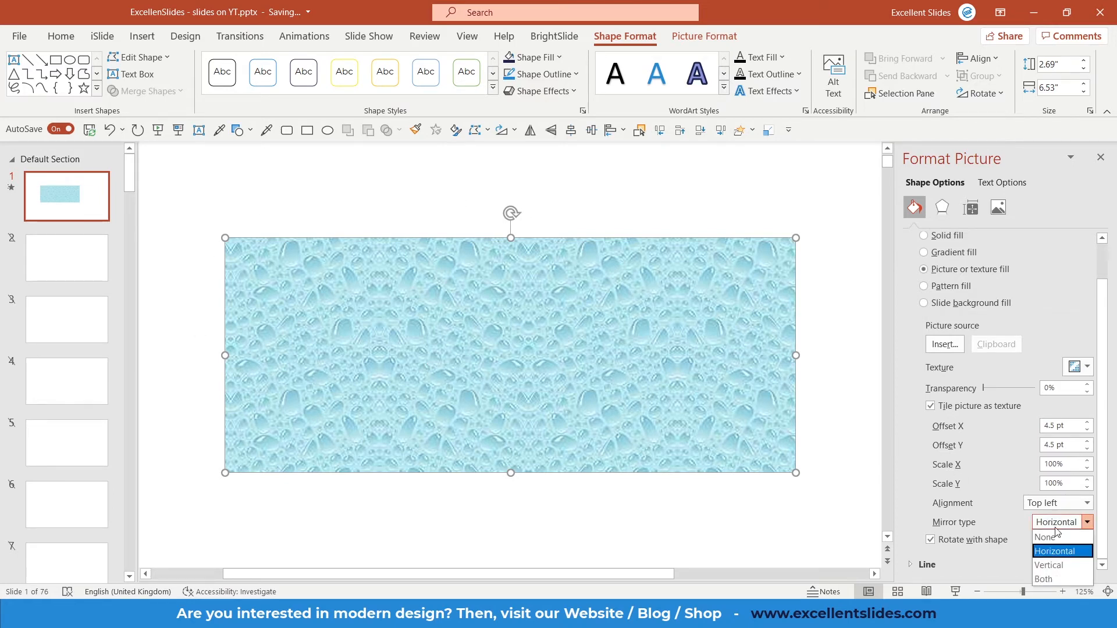
{"action": "left_click", "coordinate": [1047, 536]}
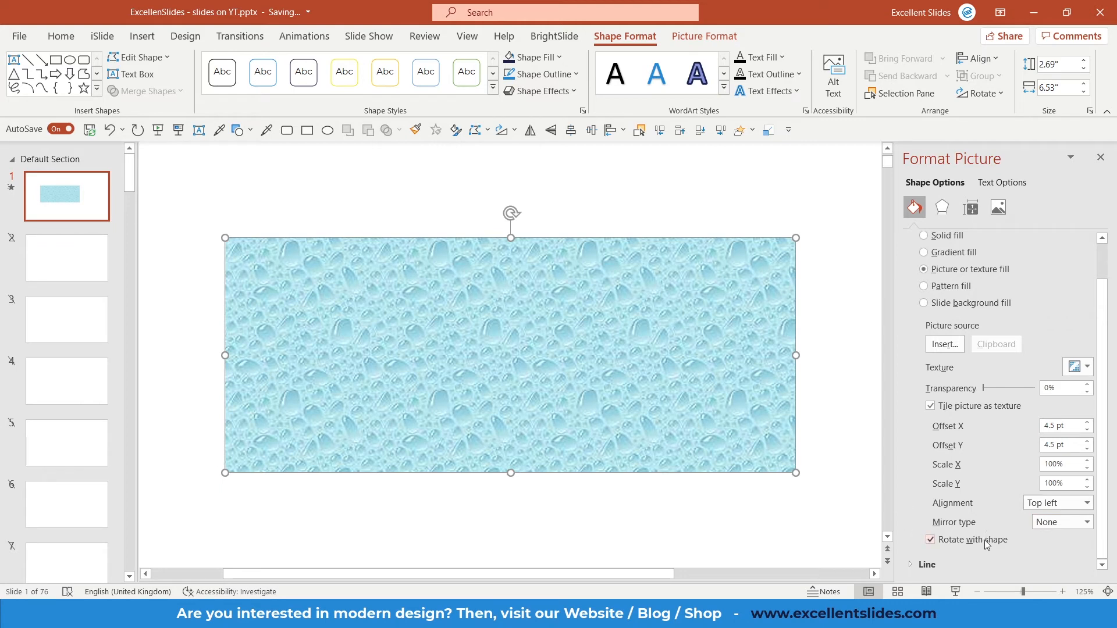
{"action": "left_click", "coordinate": [931, 539]}
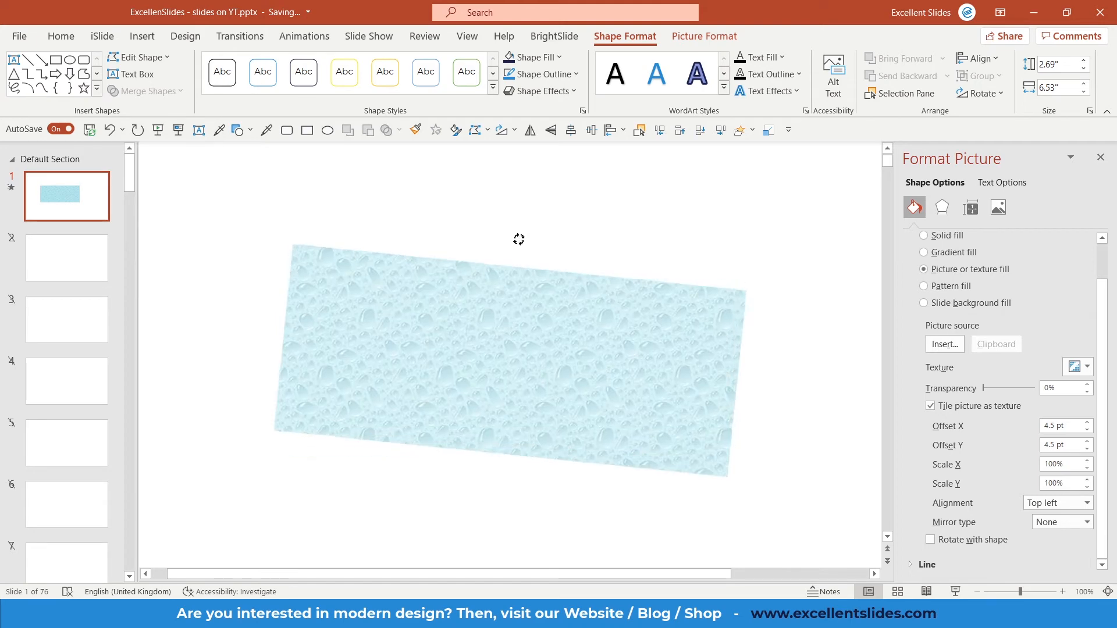
Rotate the droplet rectangle steeply, upright, then to a slight tilt, with Rotate with shape checked.
{"action": "left_click_drag", "start_coordinate": [519, 239], "coordinate": [627, 327]}
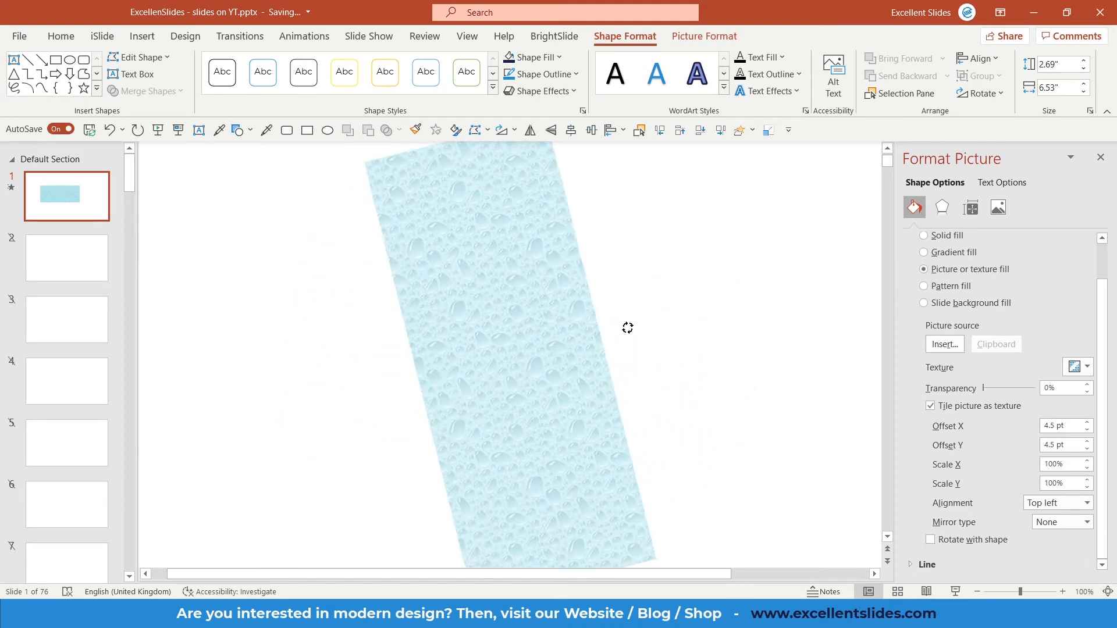
{"action": "left_click_drag", "start_coordinate": [627, 328], "coordinate": [504, 374]}
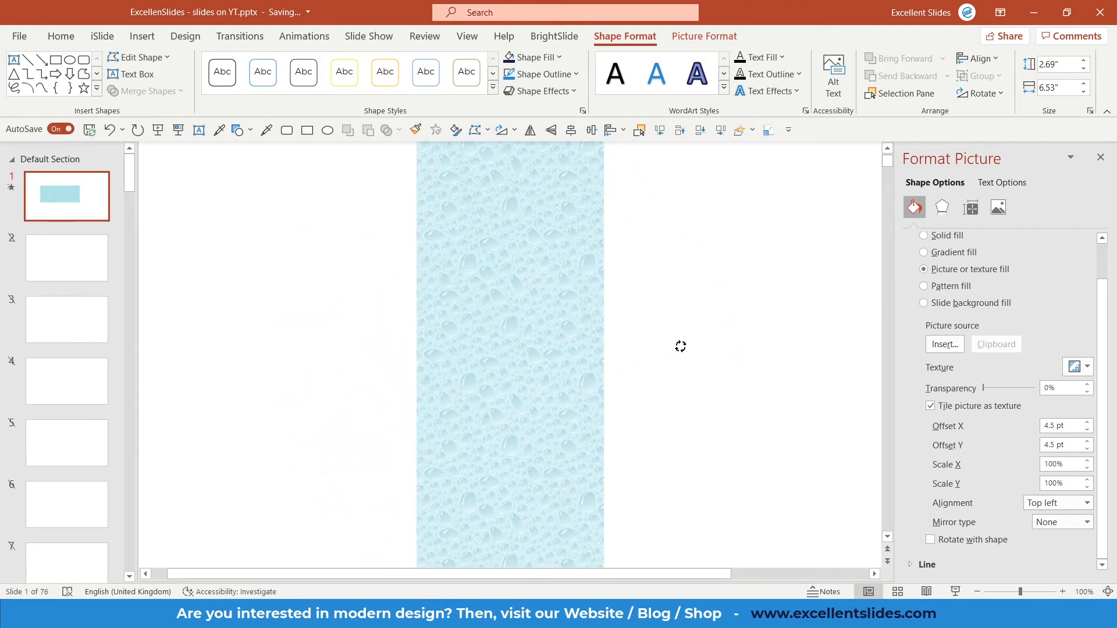
{"action": "left_click_drag", "start_coordinate": [680, 347], "coordinate": [581, 265]}
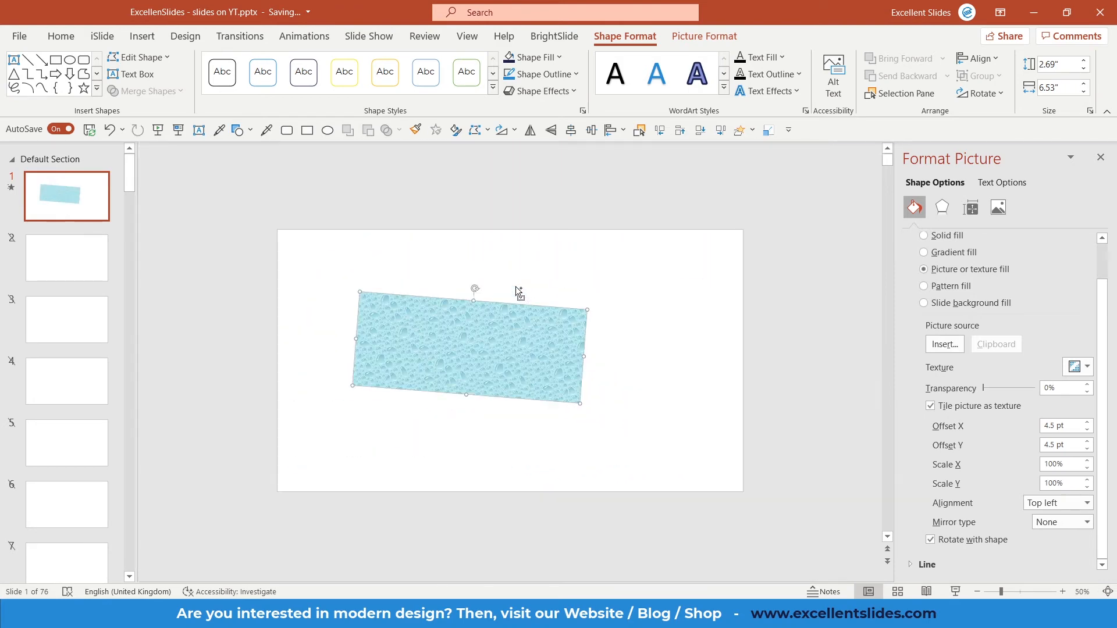
{"action": "left_click", "coordinate": [1037, 591]}
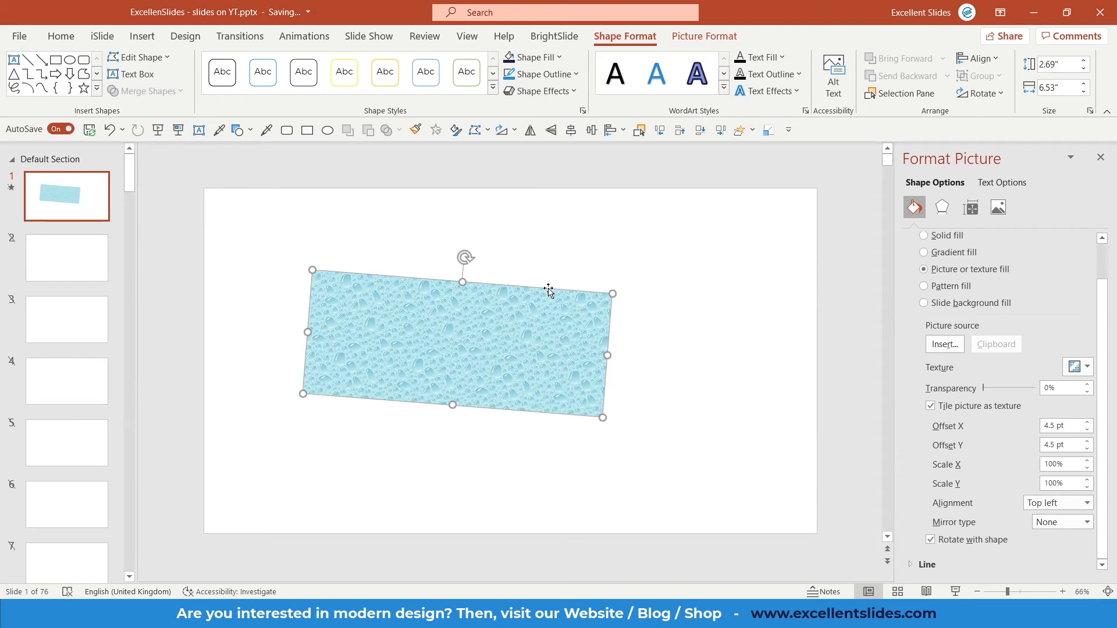